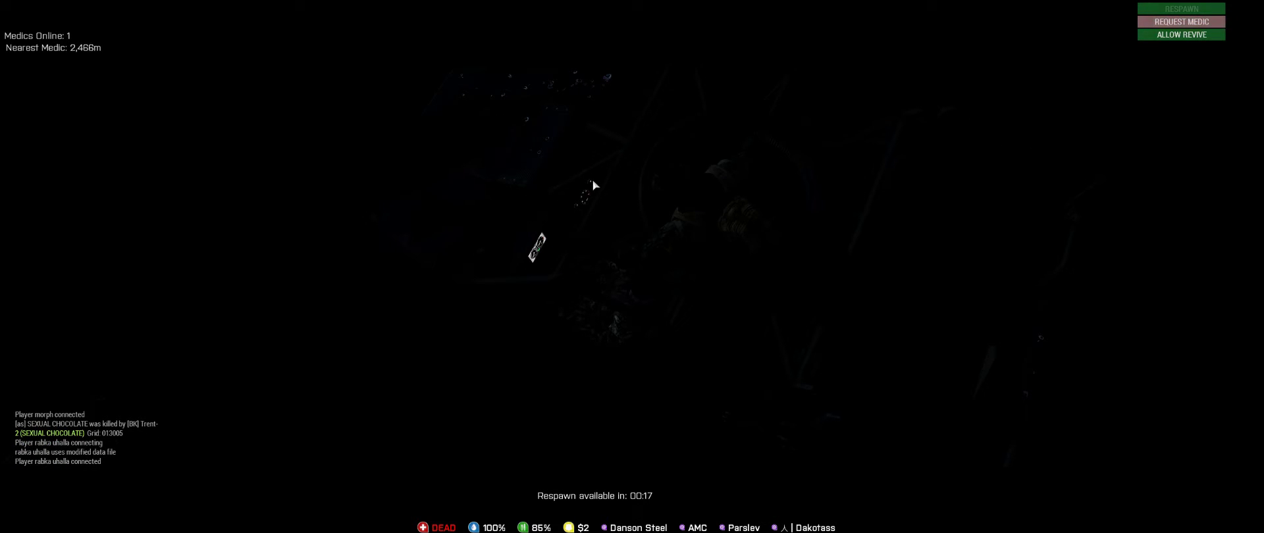
mouse_move(678, 206)
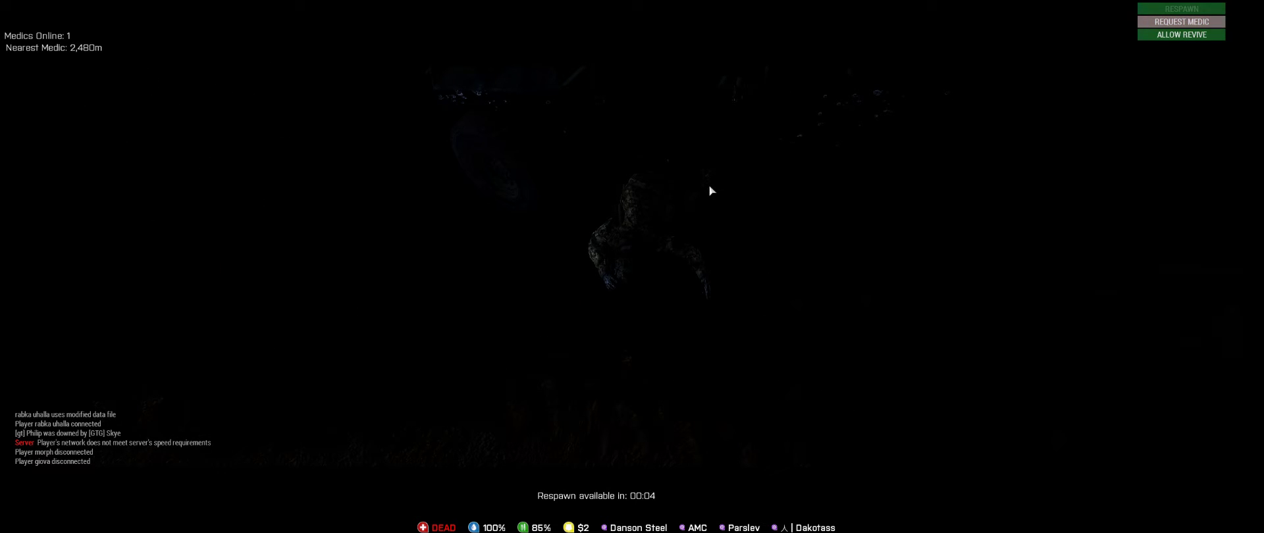
mouse_move(705, 191)
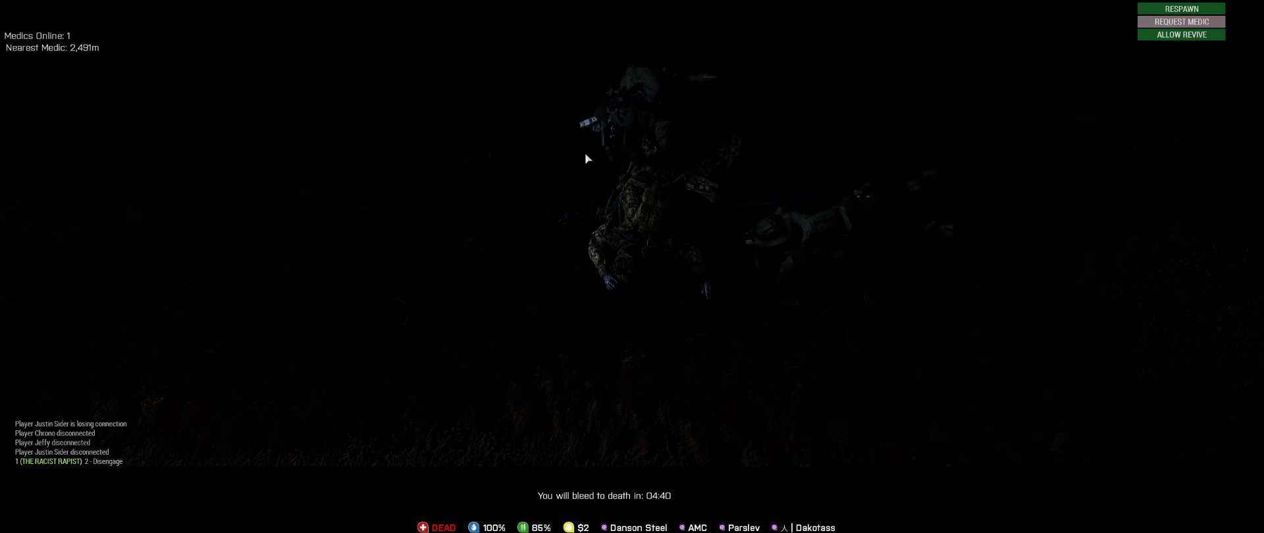
Choose Respawn once the death countdown ends instead of waiting for a medic.
click(1179, 8)
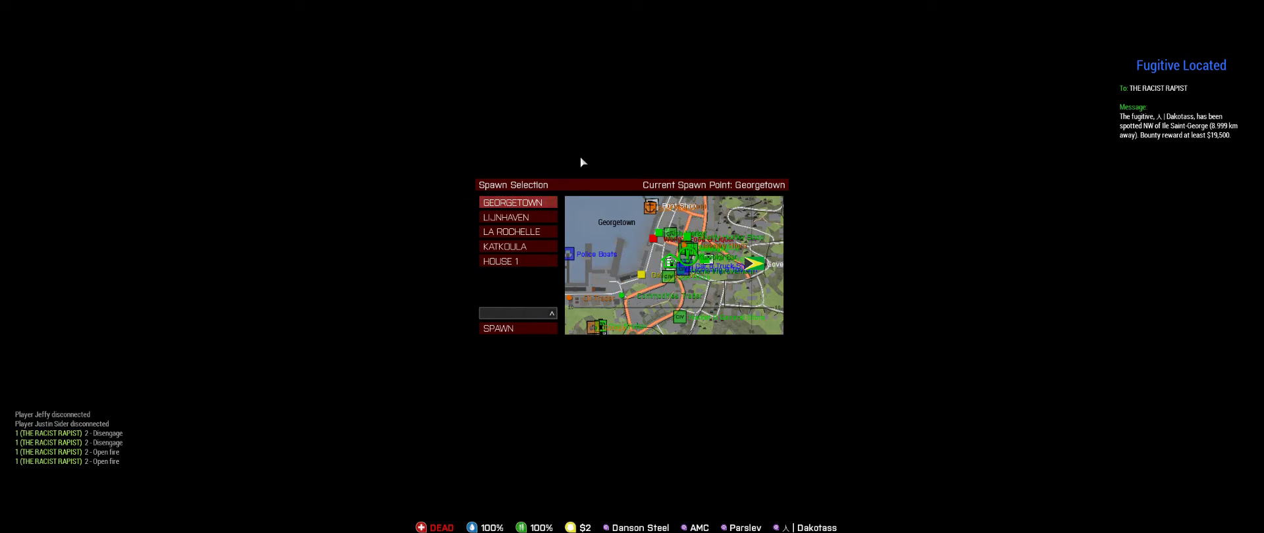
mouse_move(482, 209)
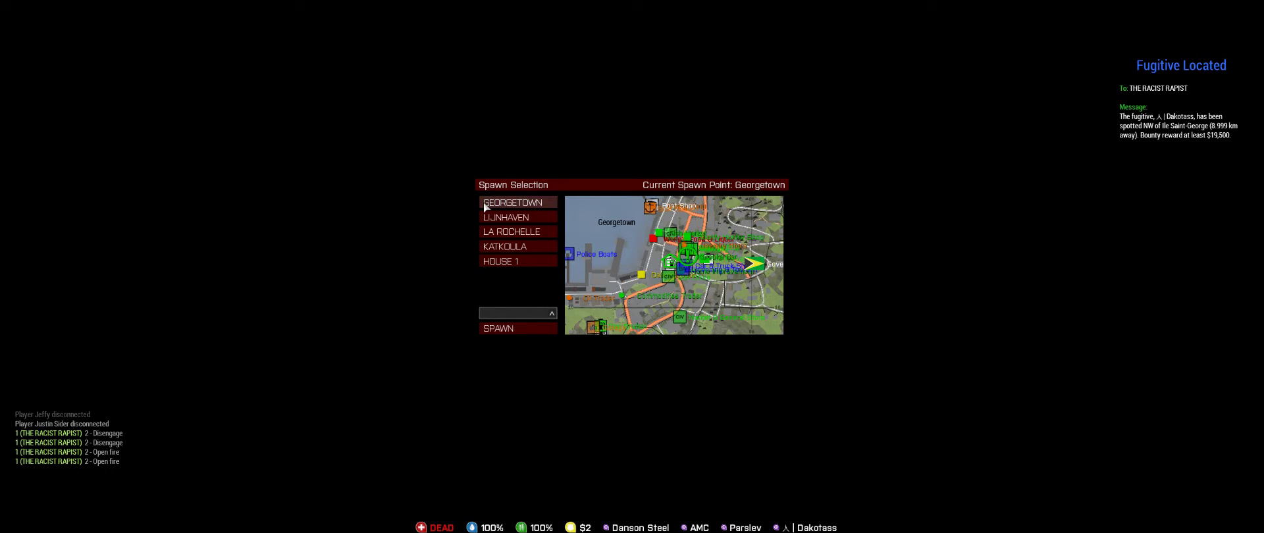
mouse_move(517, 332)
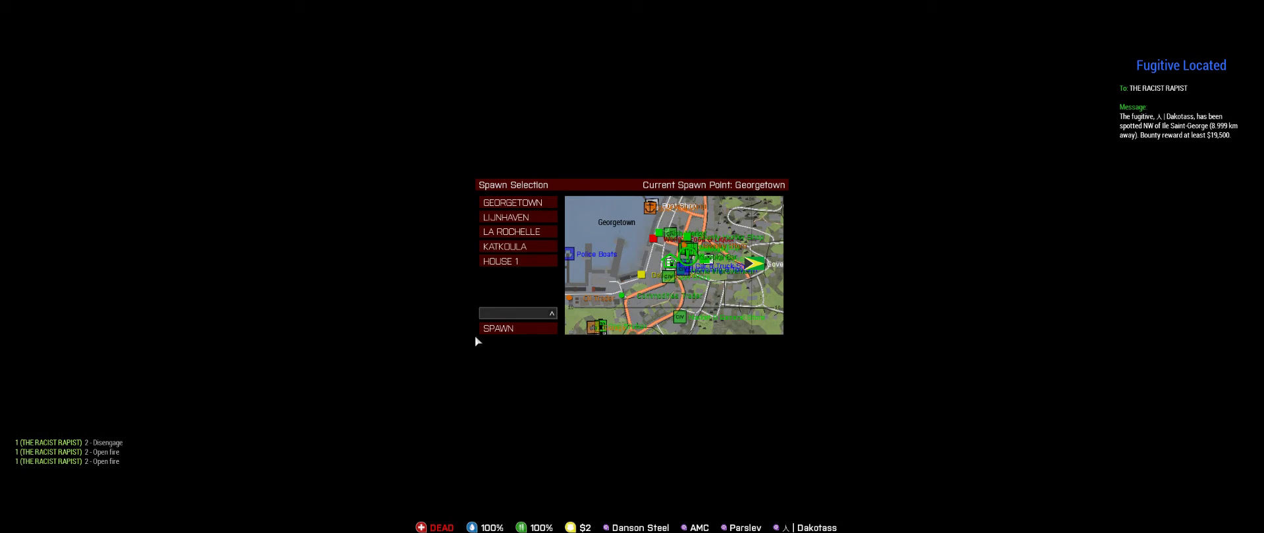
mouse_move(503, 347)
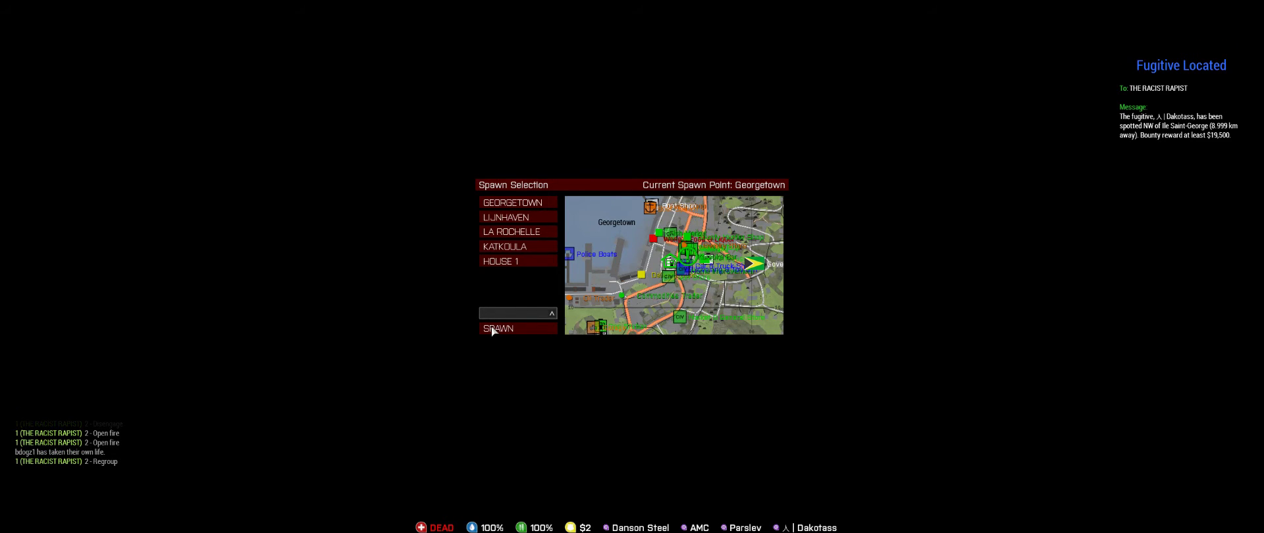
Spawn at the Georgetown spawn point from the Spawn Selection dialog.
click(498, 328)
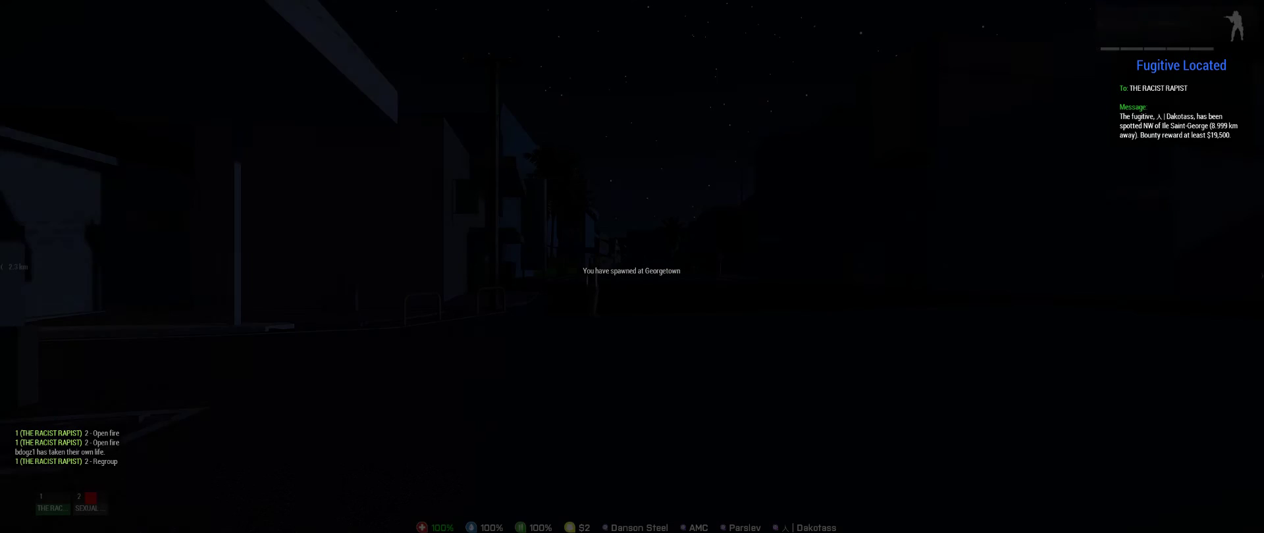